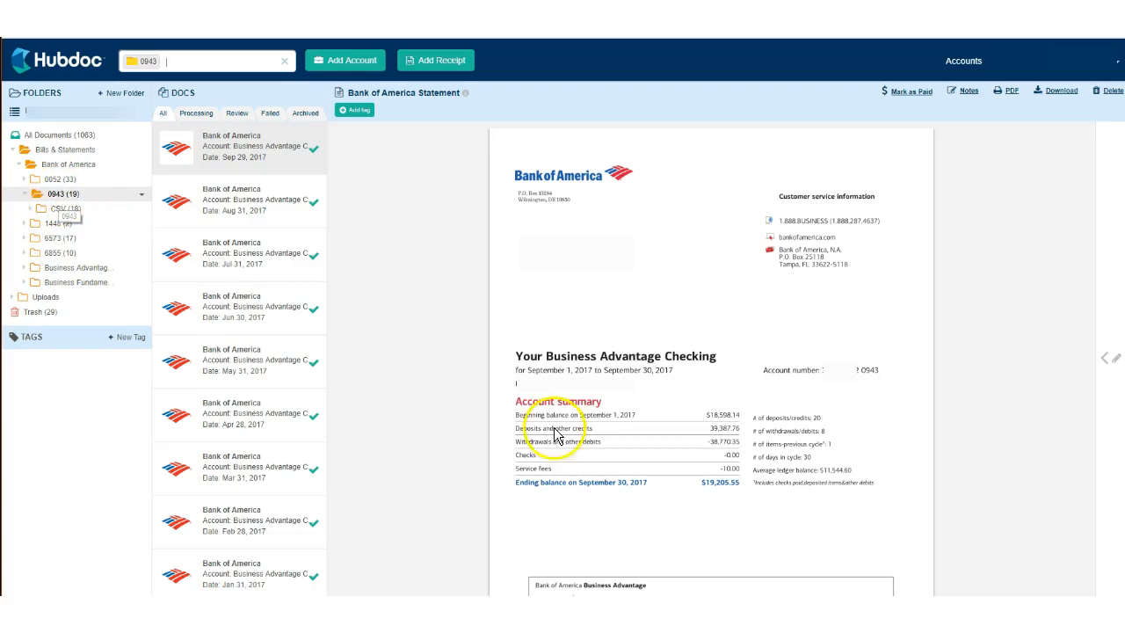
mouse_move(882, 378)
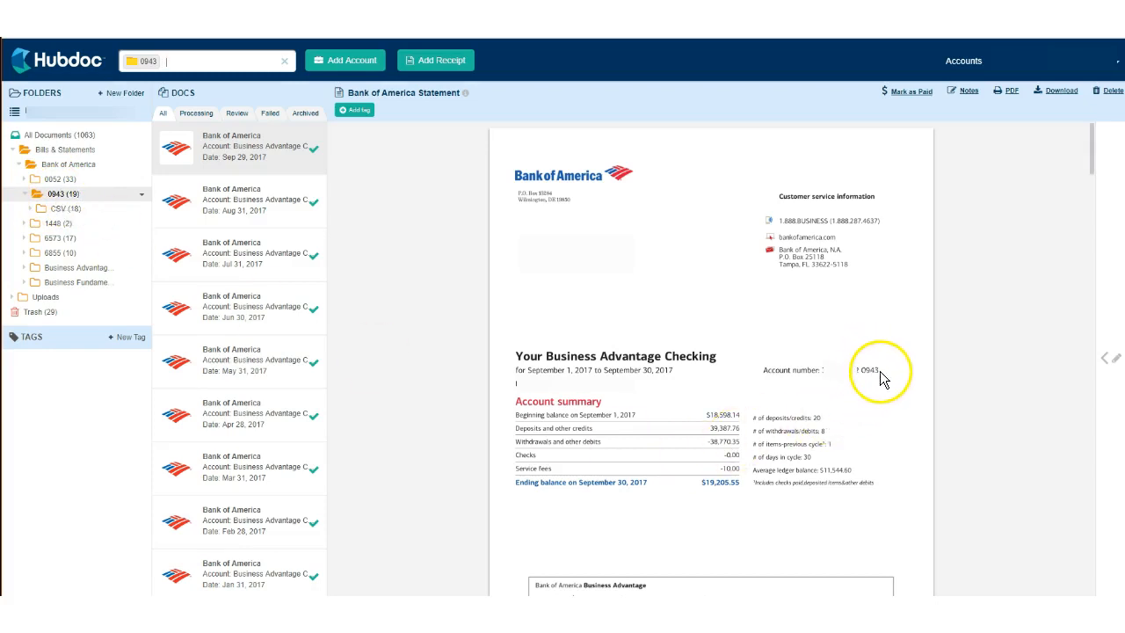
mouse_move(367, 343)
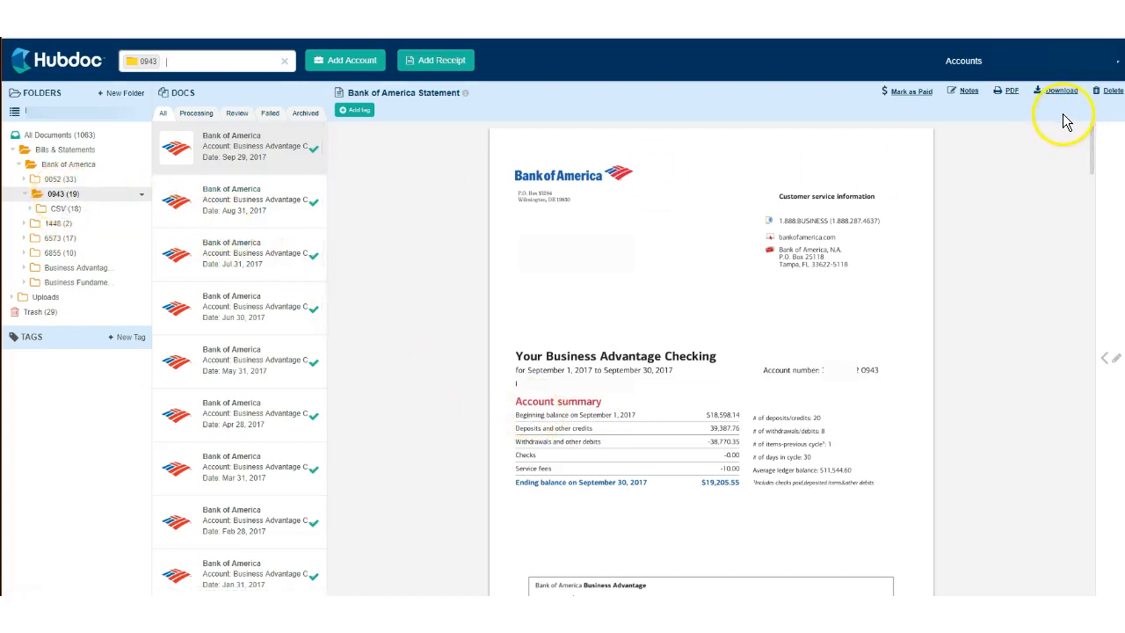
- Download the open Bank of America statement from Hubdoc as a PDF file
left_click(1062, 92)
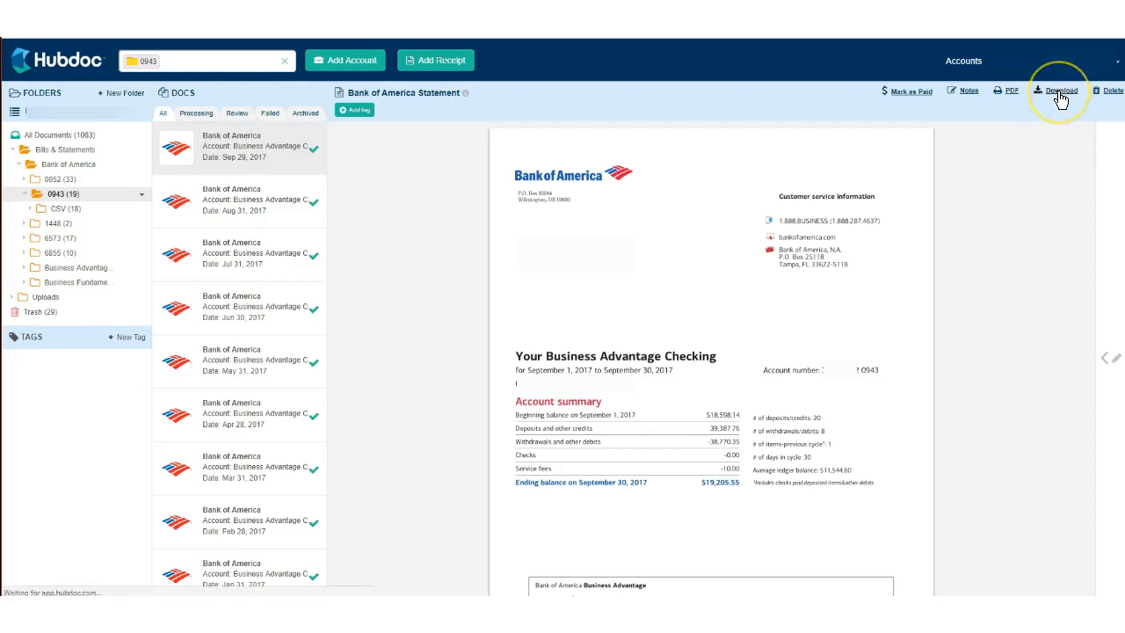
left_click(1060, 91)
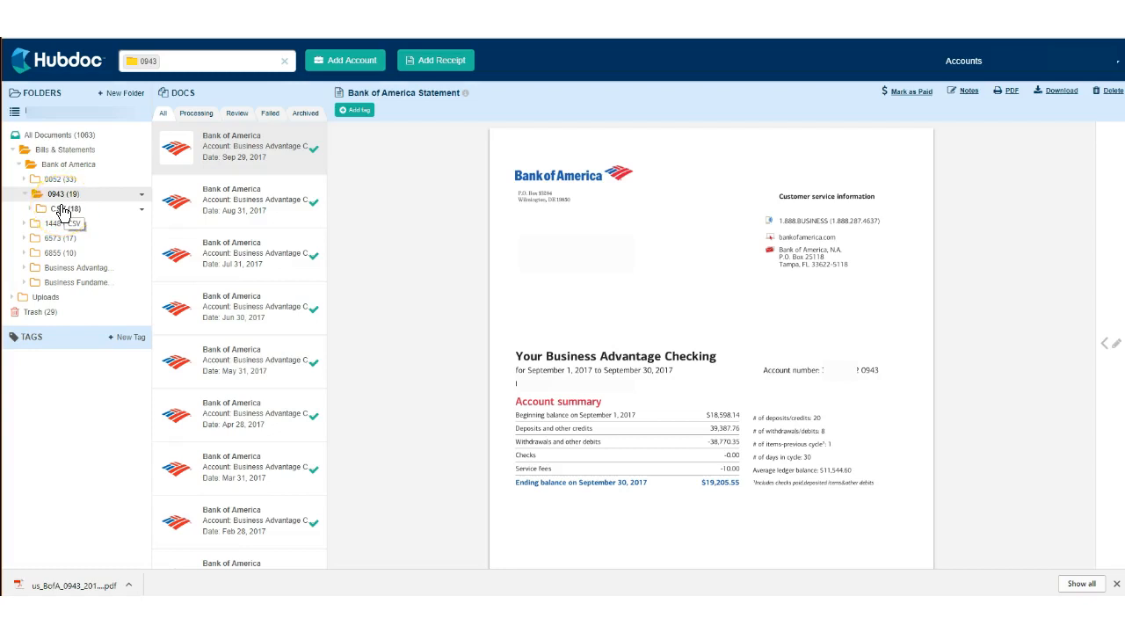
- Show the CSV versions, download the Bank of America CSV and launch the downloaded file
left_click(60, 207)
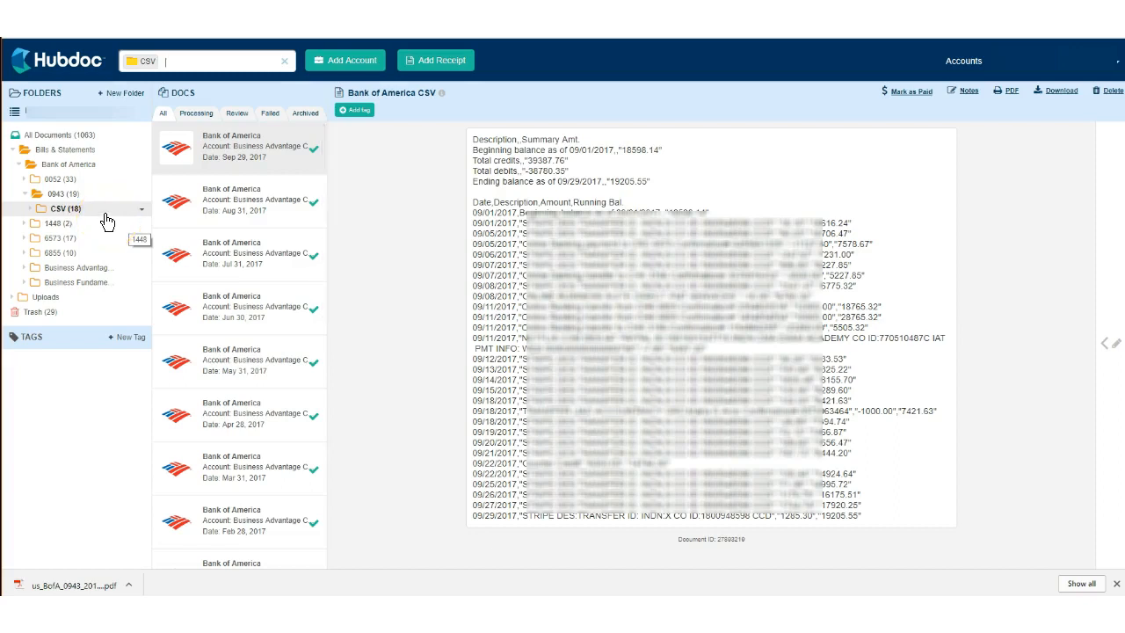
mouse_move(784, 218)
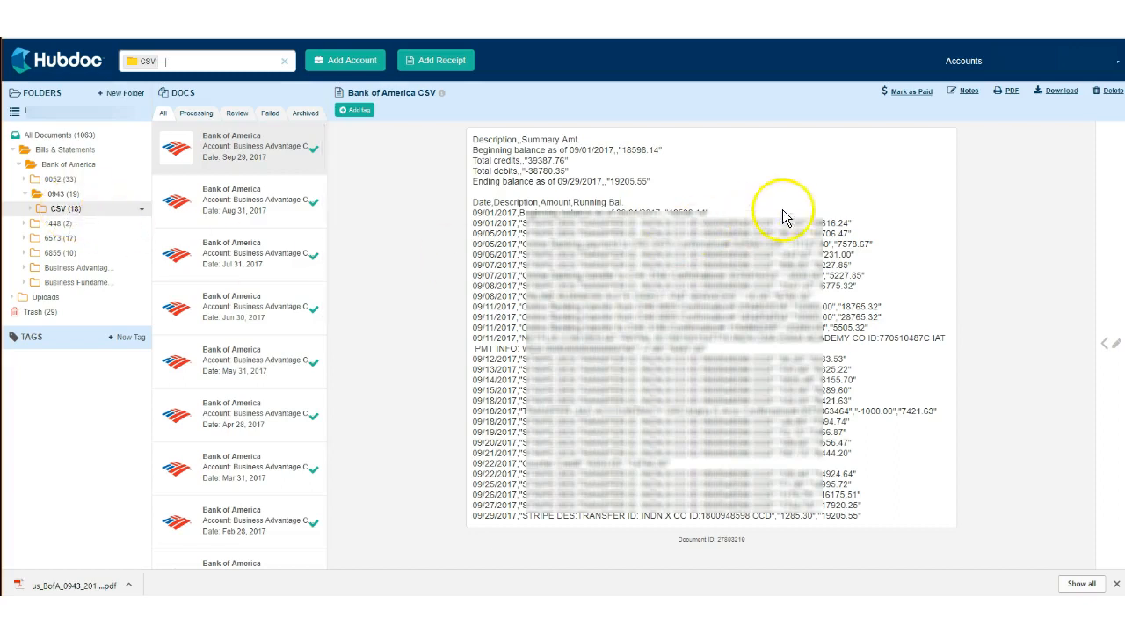
mouse_move(1061, 91)
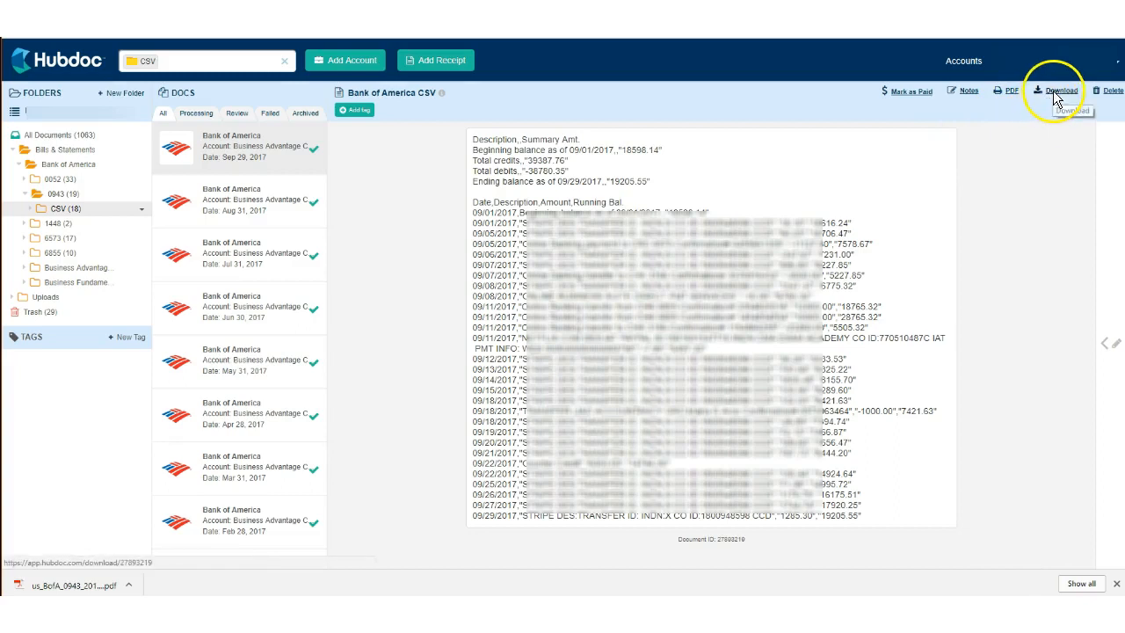
left_click(1062, 90)
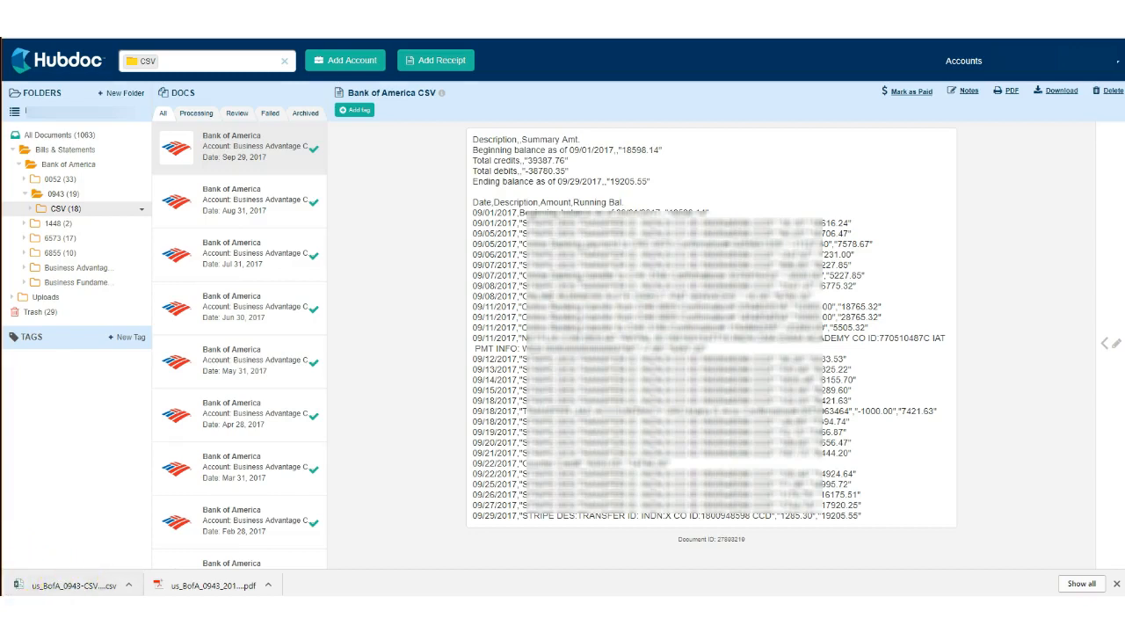
left_click(71, 584)
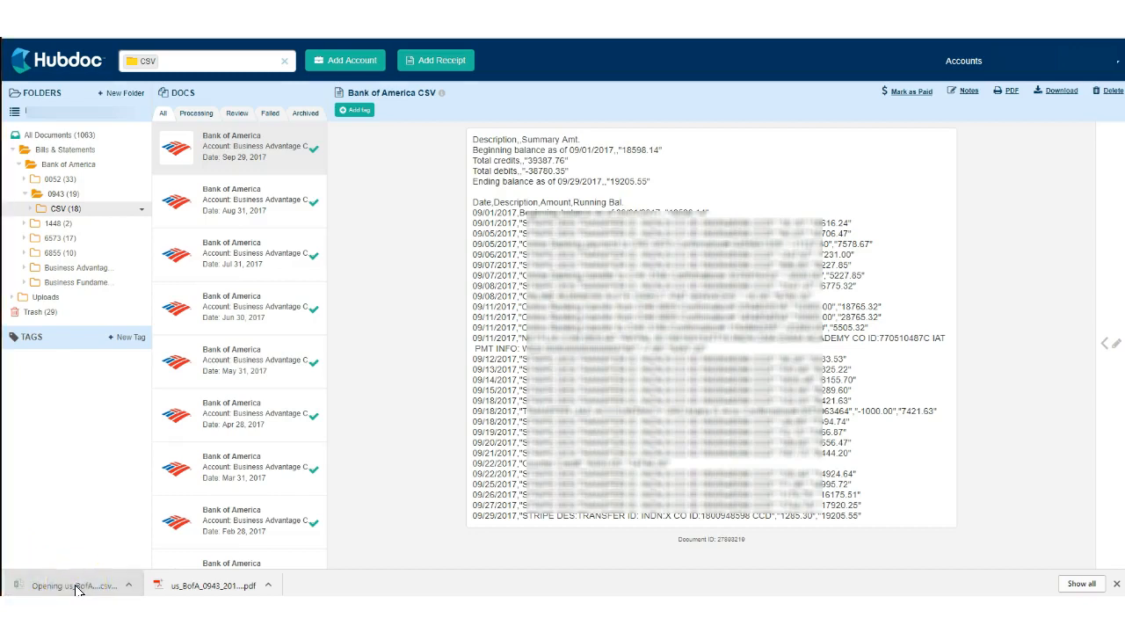
- Load the downloaded Bank of America CSV in Excel so the transaction rows appear
left_click(74, 583)
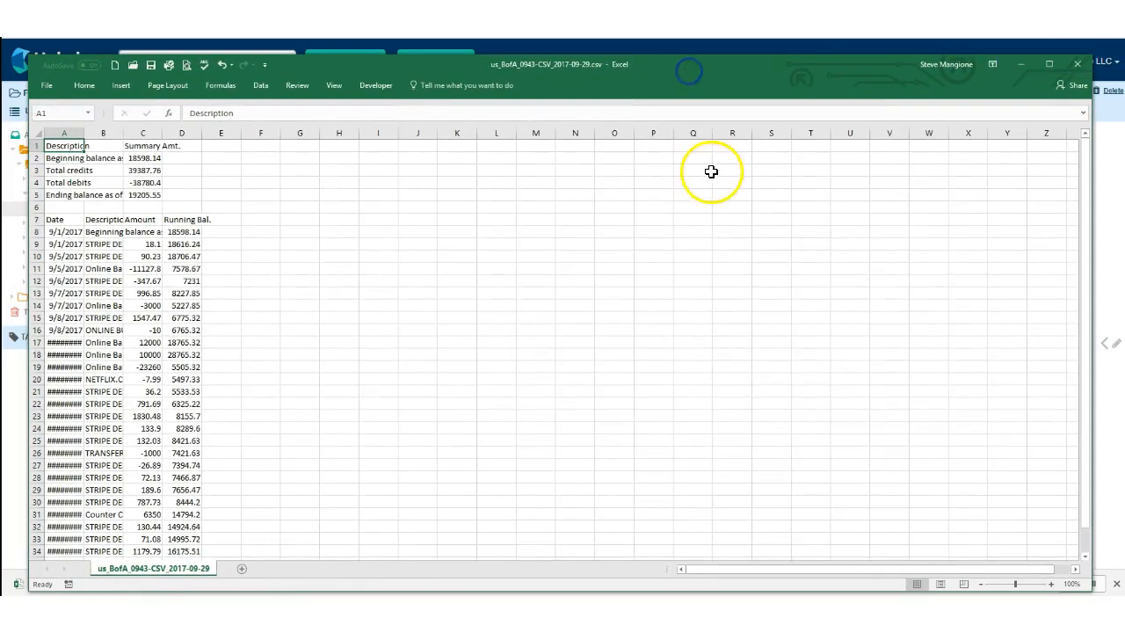
mouse_move(42, 137)
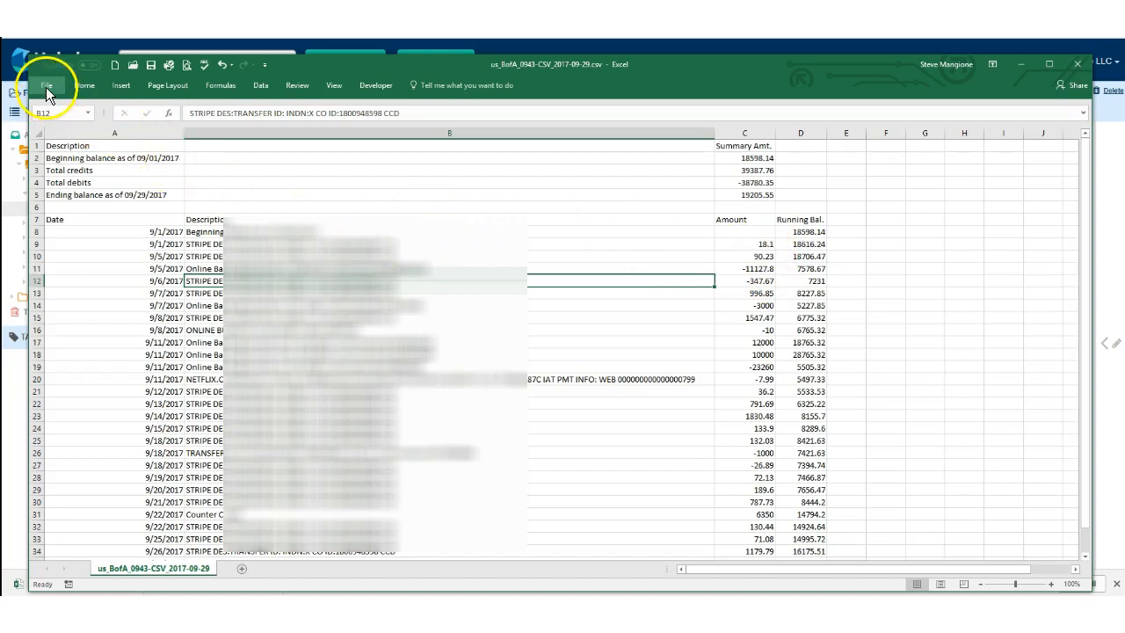
- Save the statement via Save As in Excel Workbook (*.xlsx) format
left_click(45, 84)
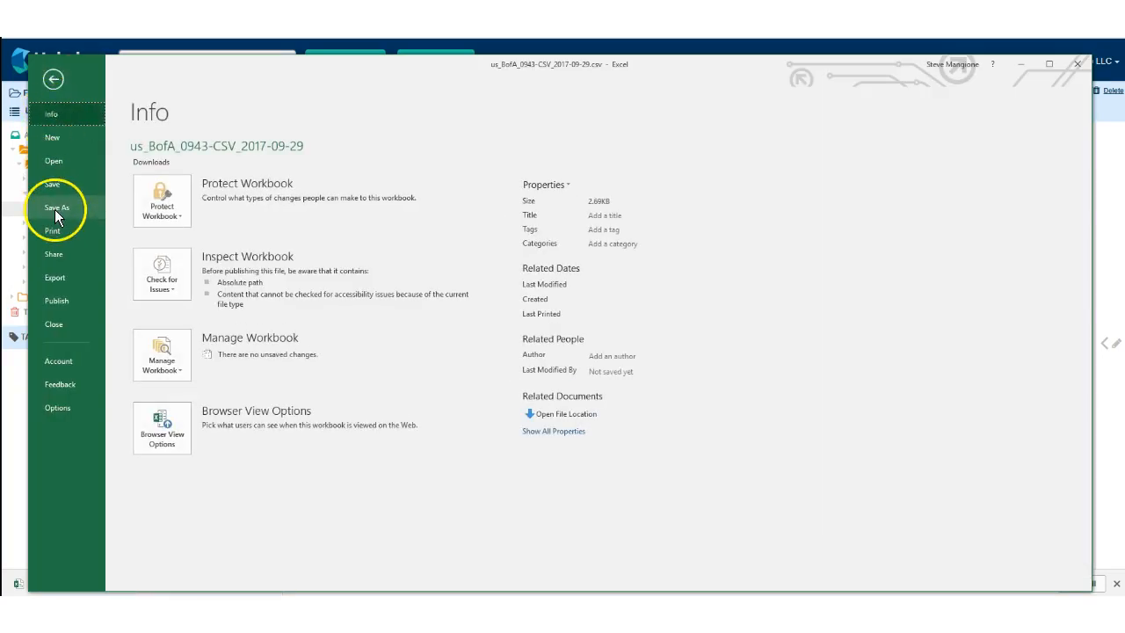
left_click(57, 208)
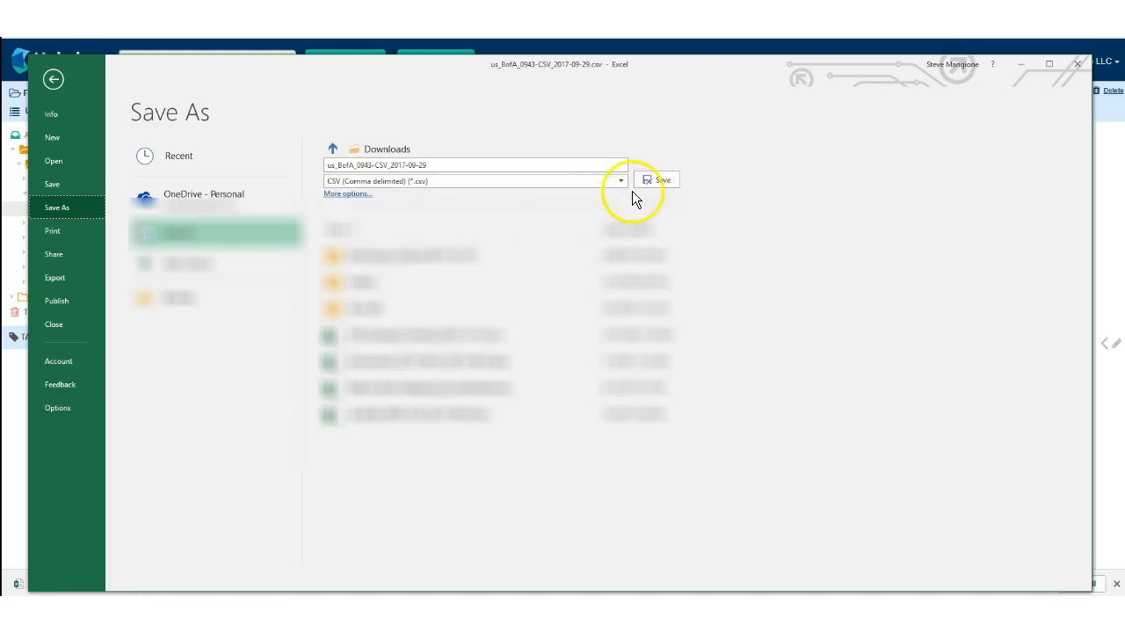
left_click(621, 179)
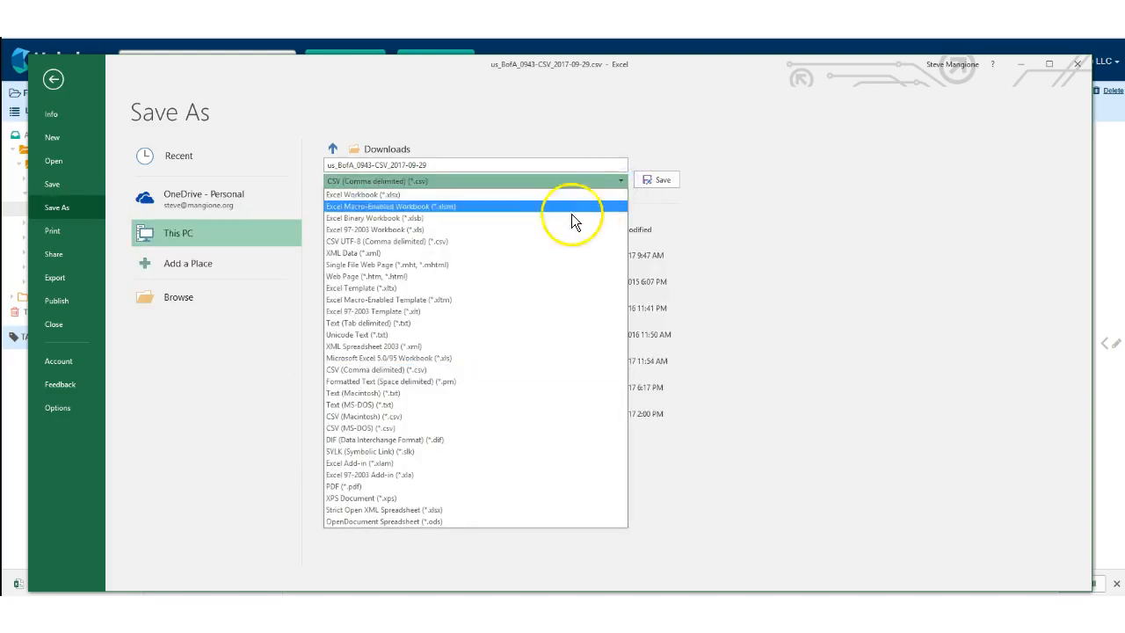
left_click(362, 194)
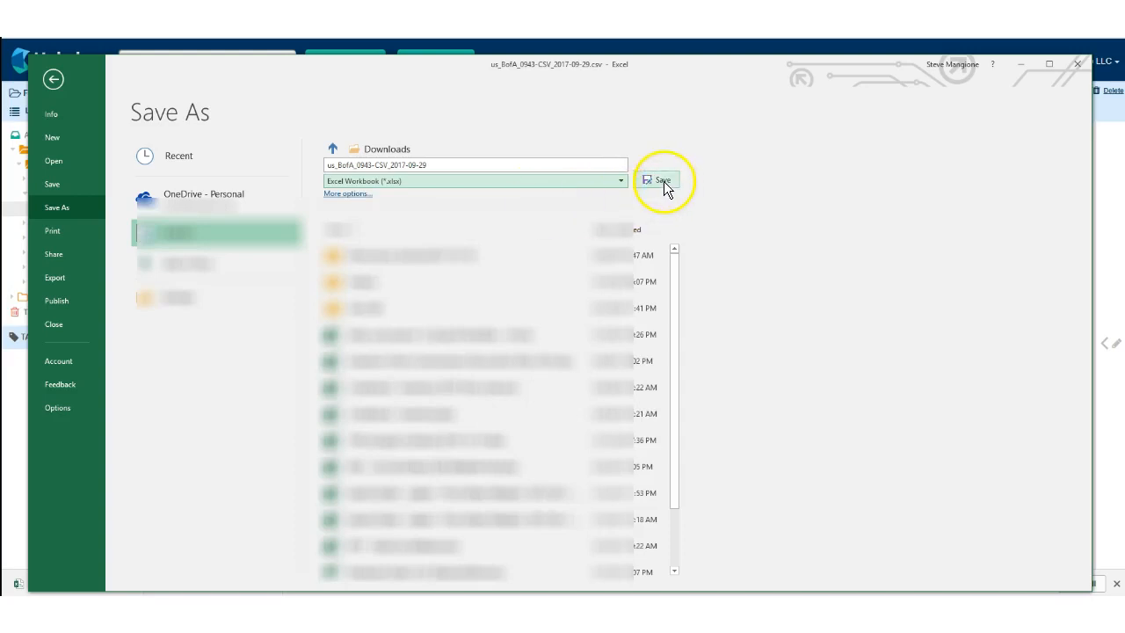
left_click(657, 179)
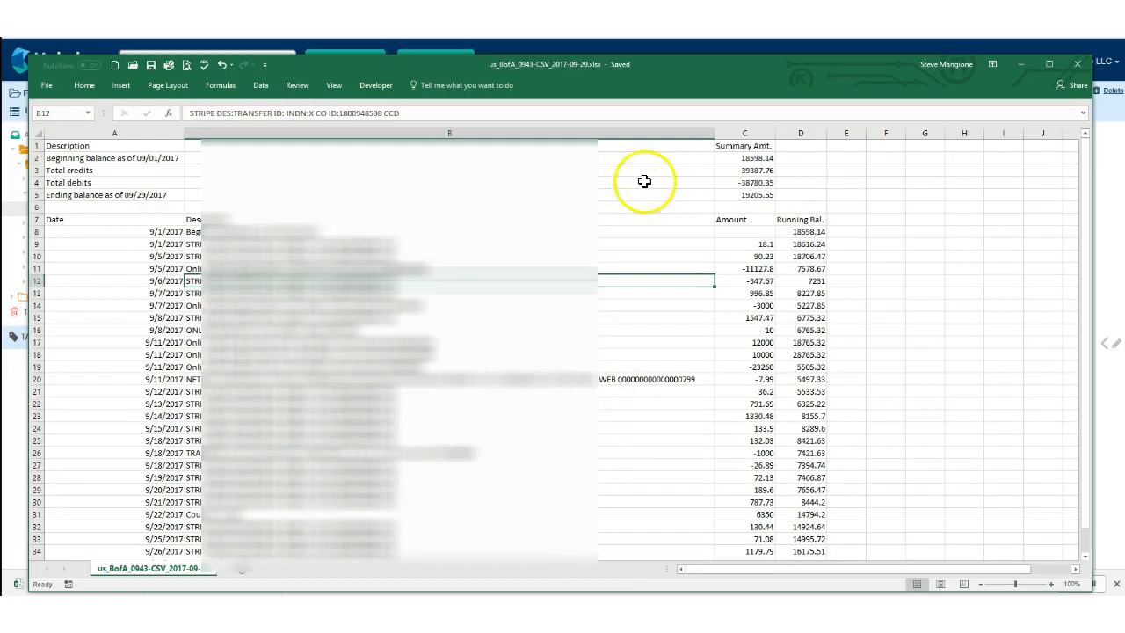
left_click(365, 232)
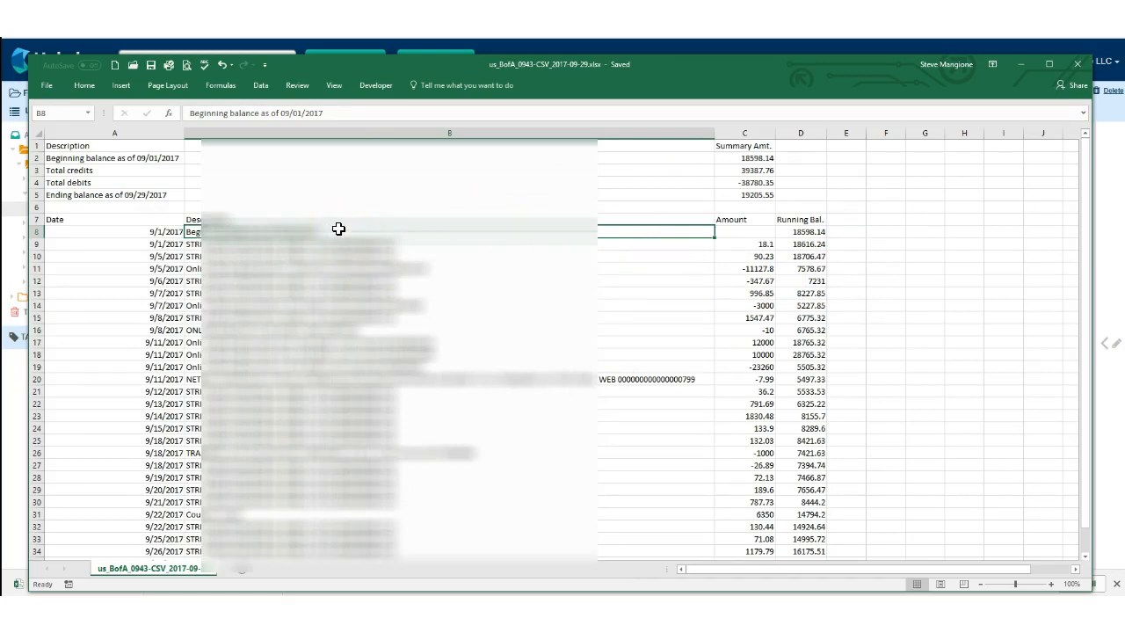
mouse_move(596, 74)
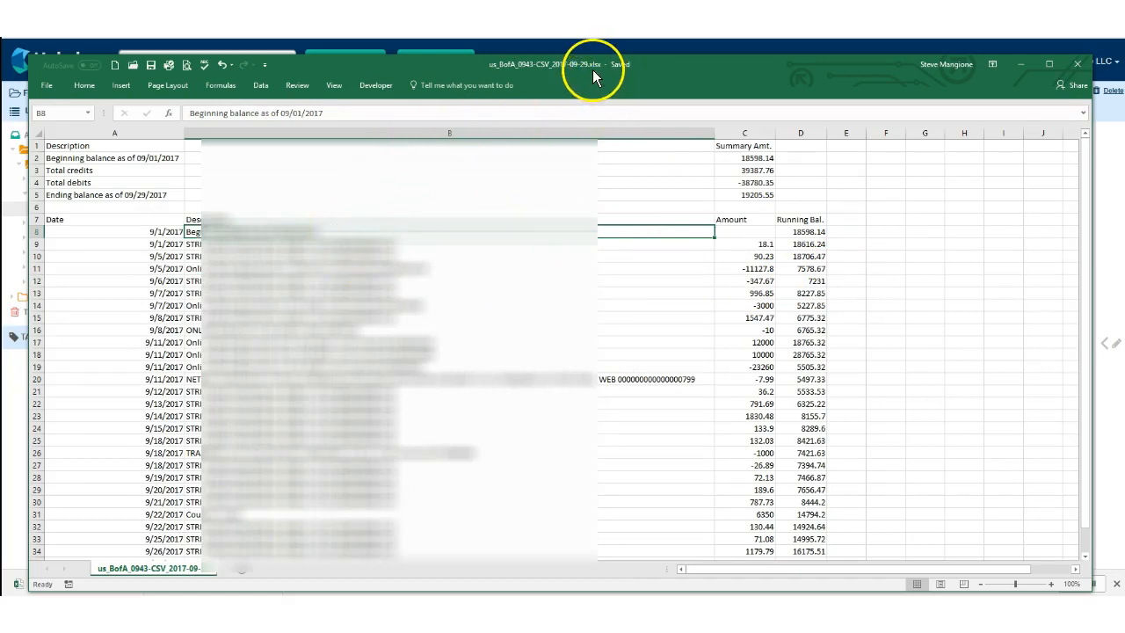
mouse_move(602, 74)
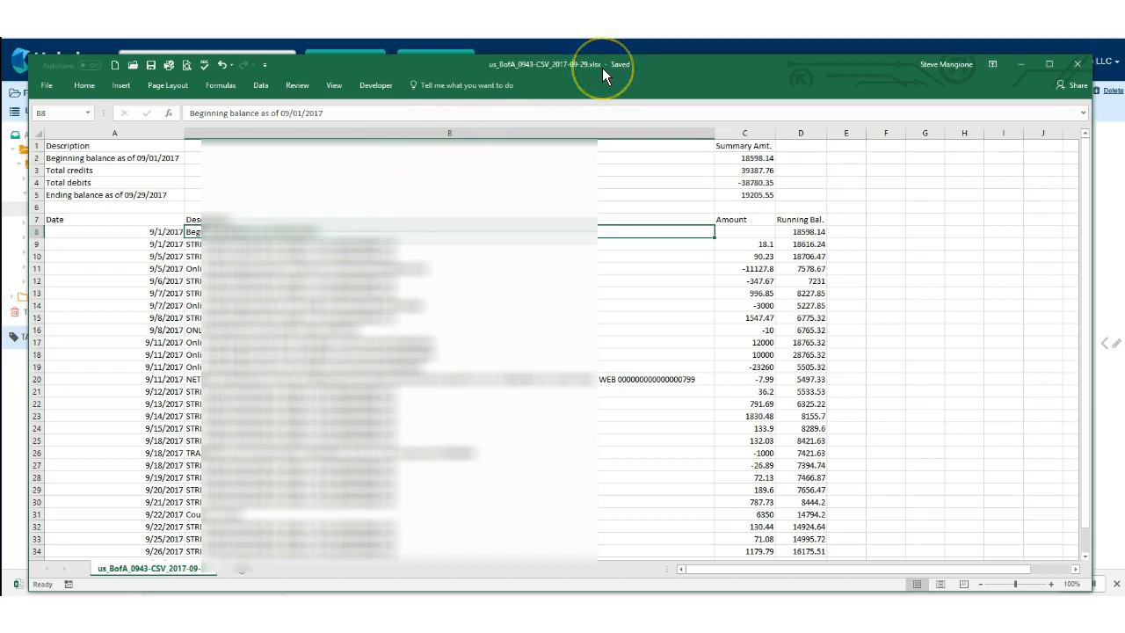
mouse_move(514, 225)
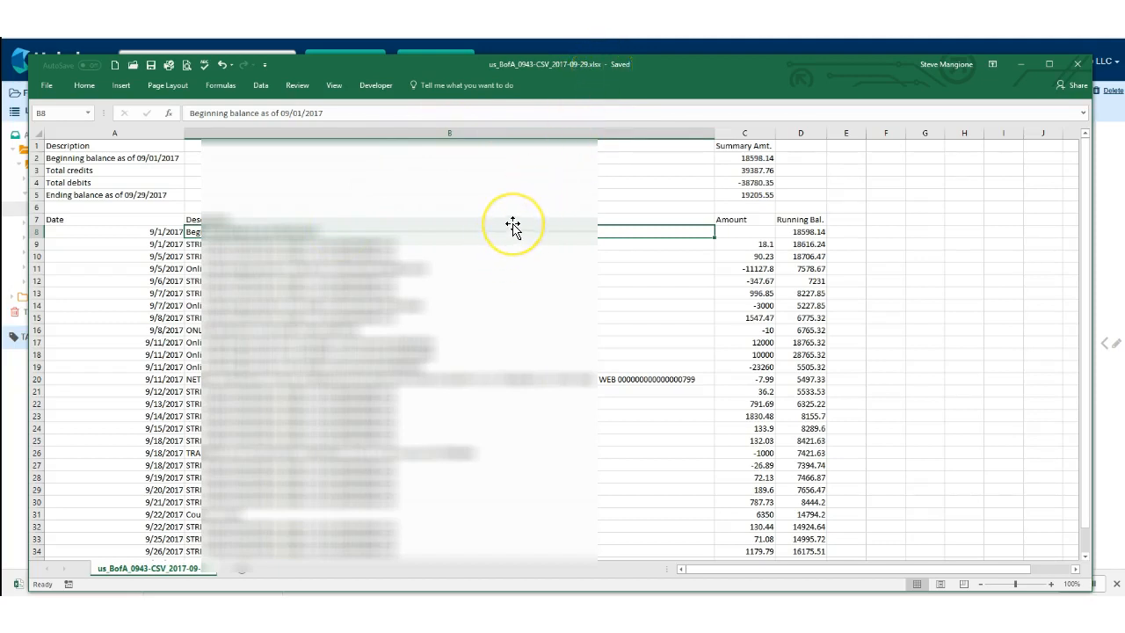
mouse_move(162, 239)
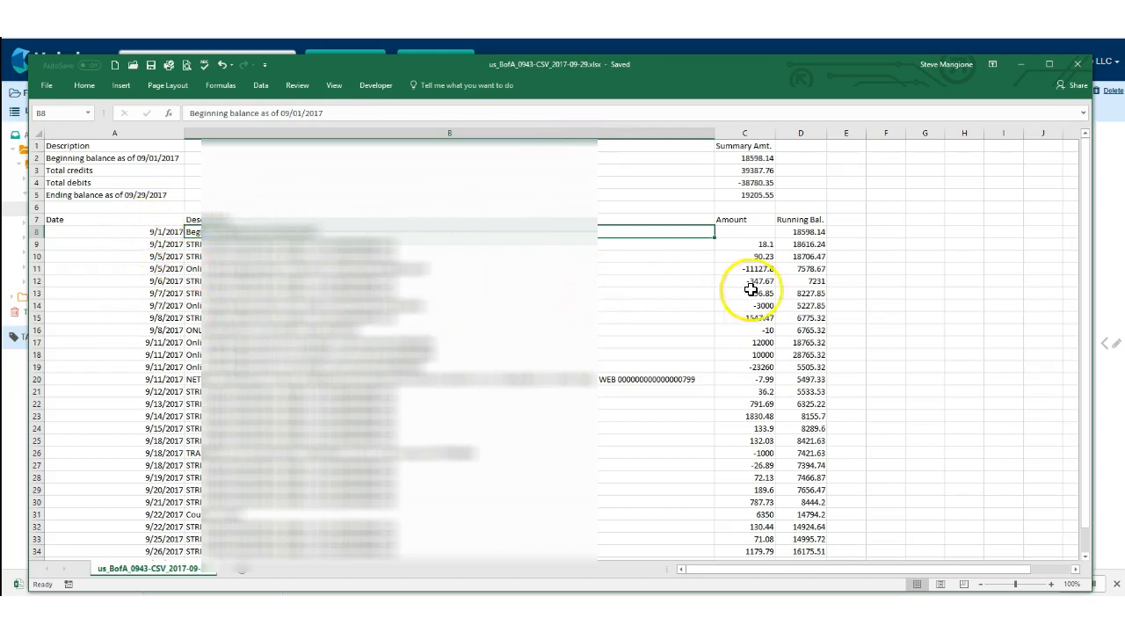
mouse_move(482, 258)
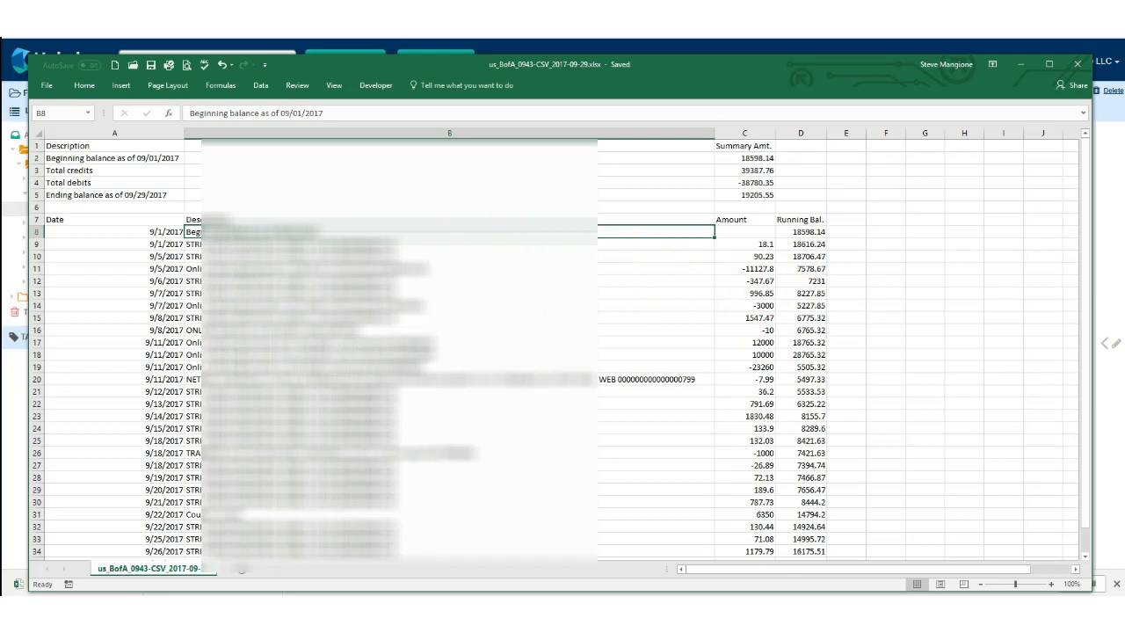
scroll("down", 3)
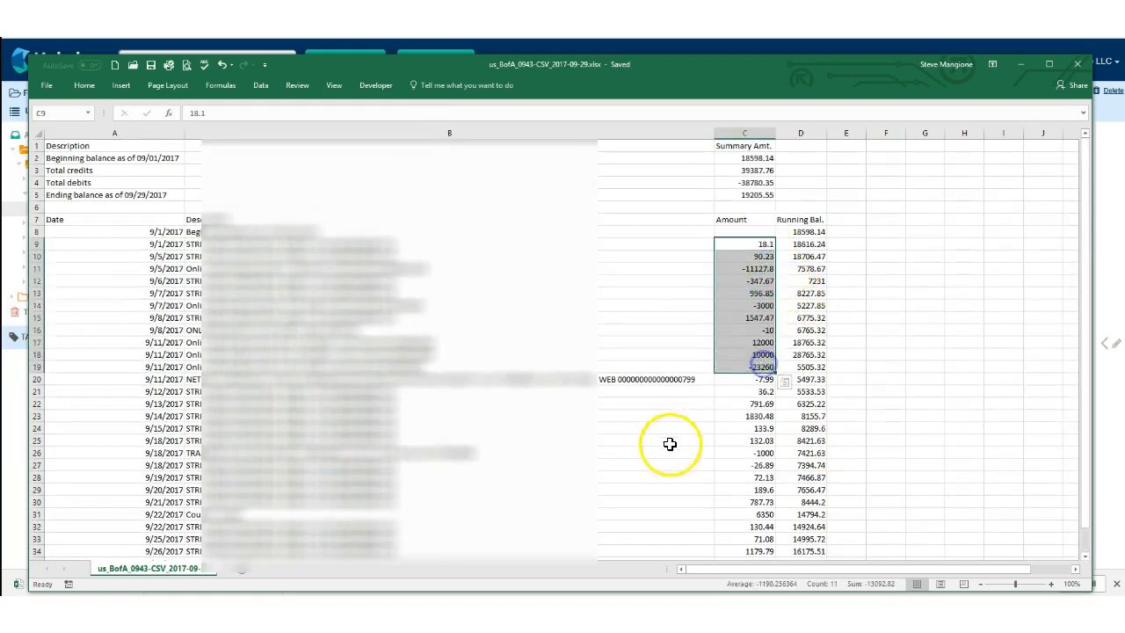
mouse_move(661, 429)
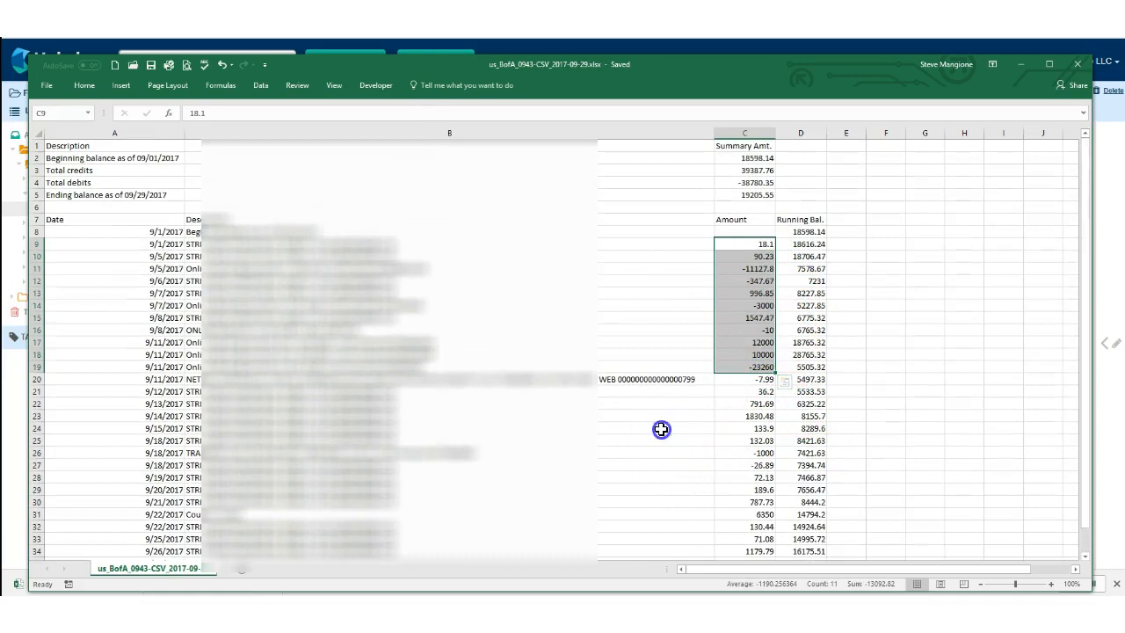
left_click(657, 429)
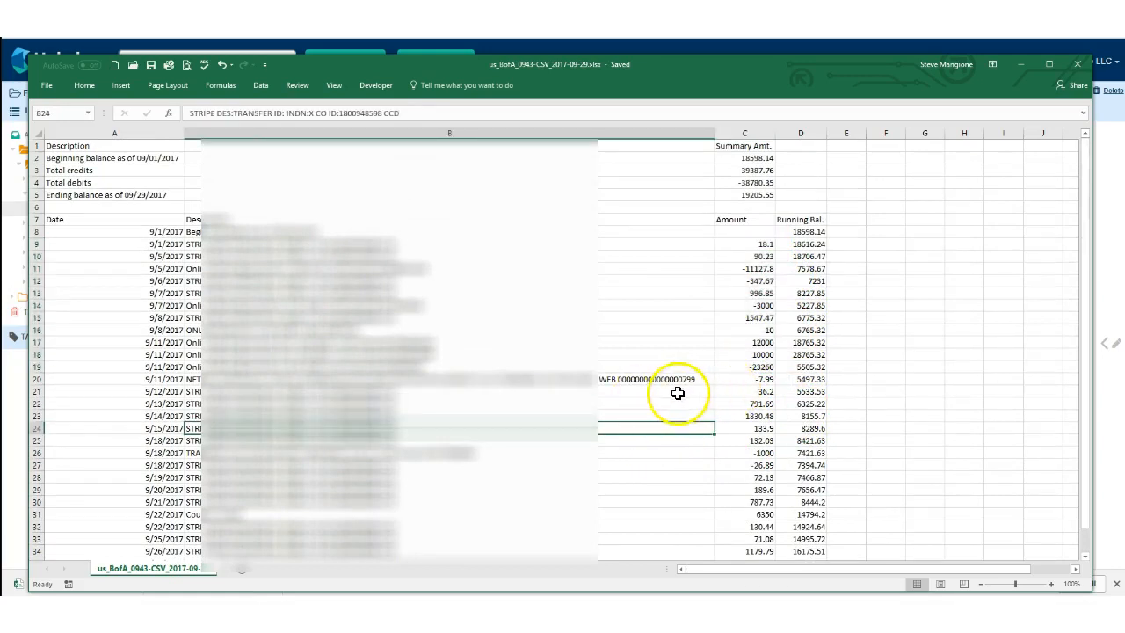
scroll("down", 3)
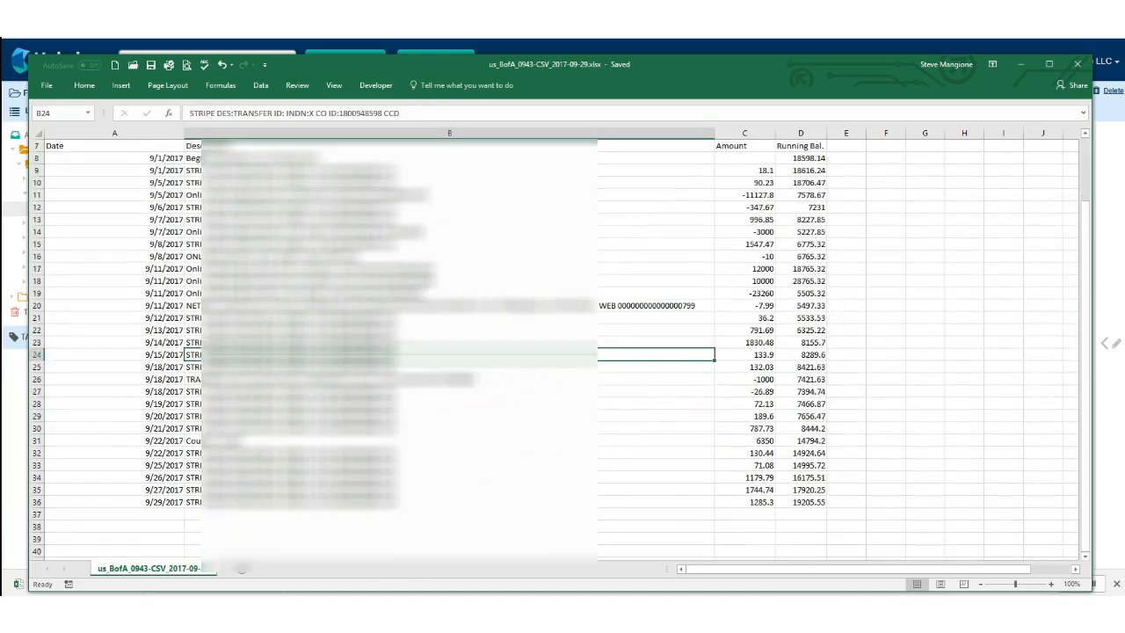